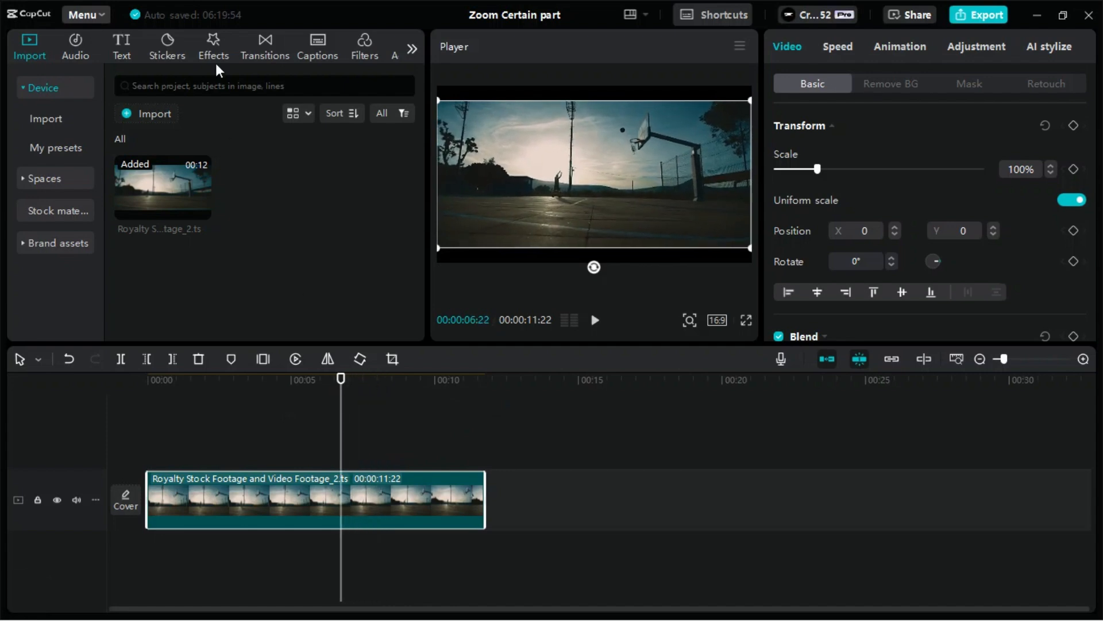
Search the Effects library for 'magn' and take the 'magnify' suggestion
click(212, 46)
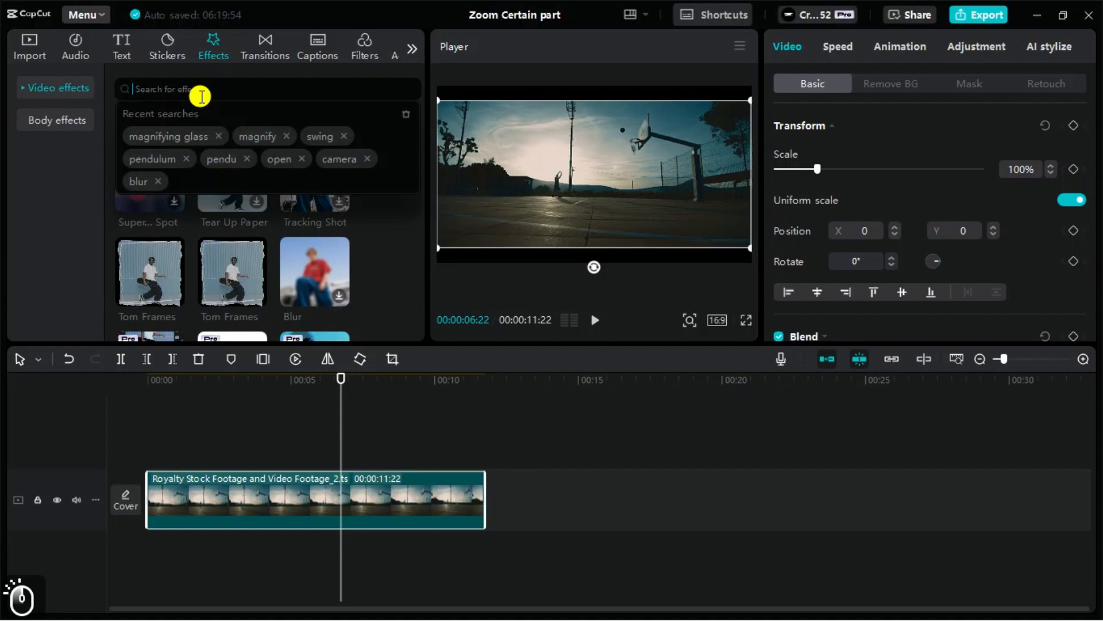
text(magn)
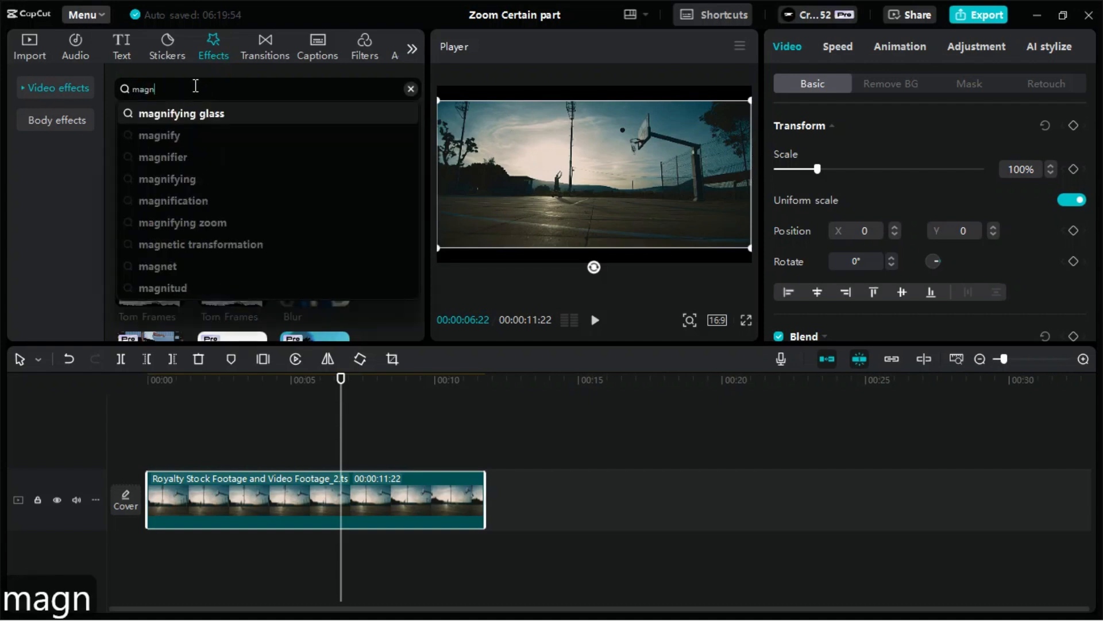
click(158, 135)
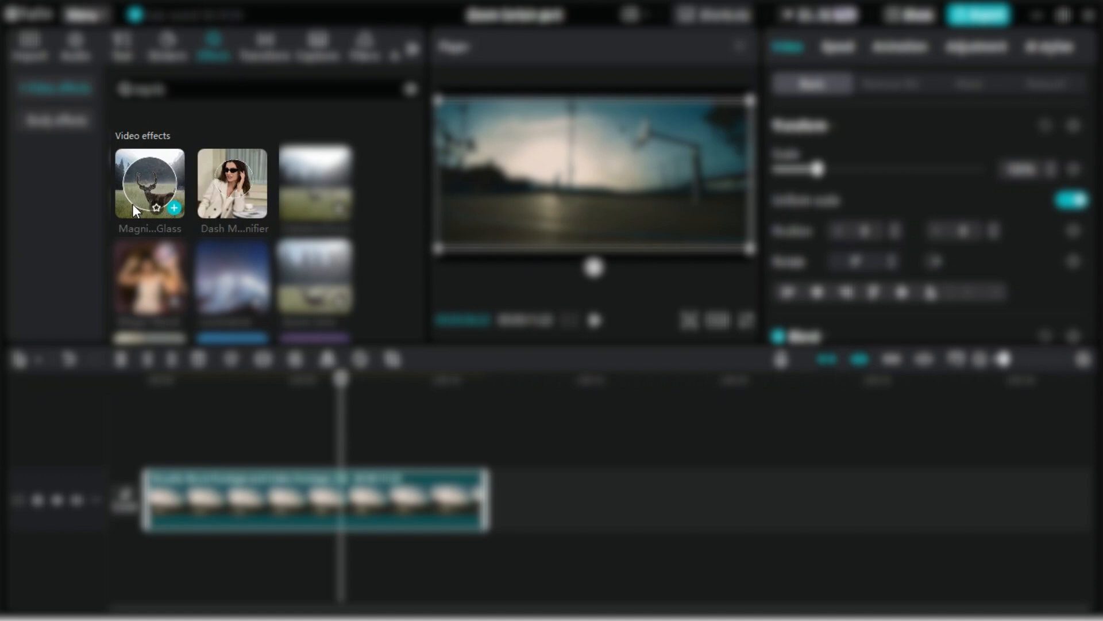
mouse_move(130, 199)
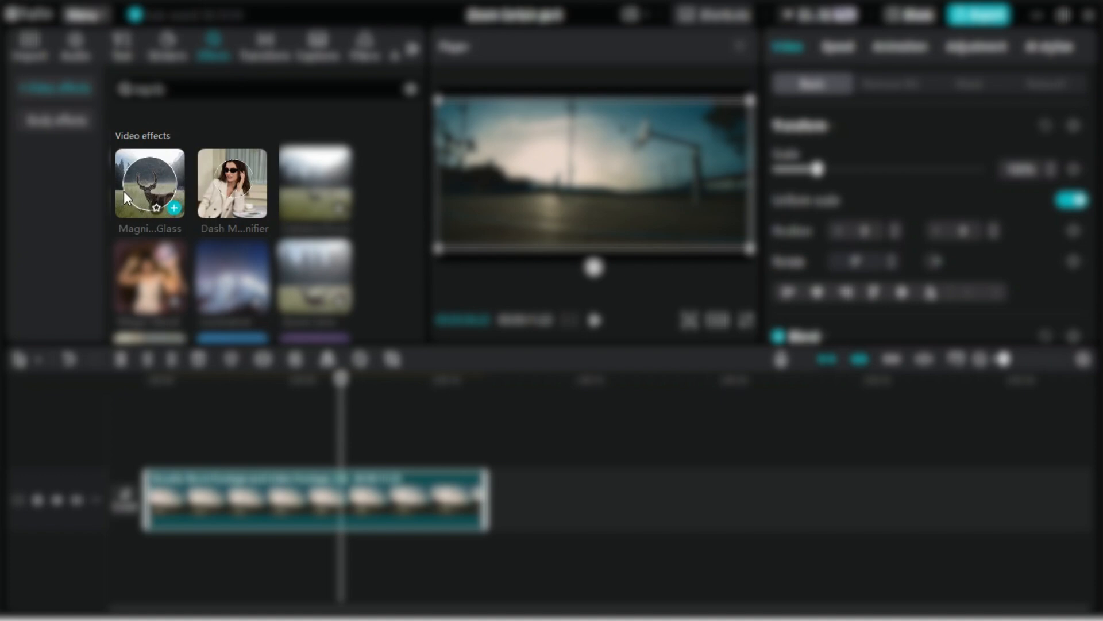
mouse_move(259, 200)
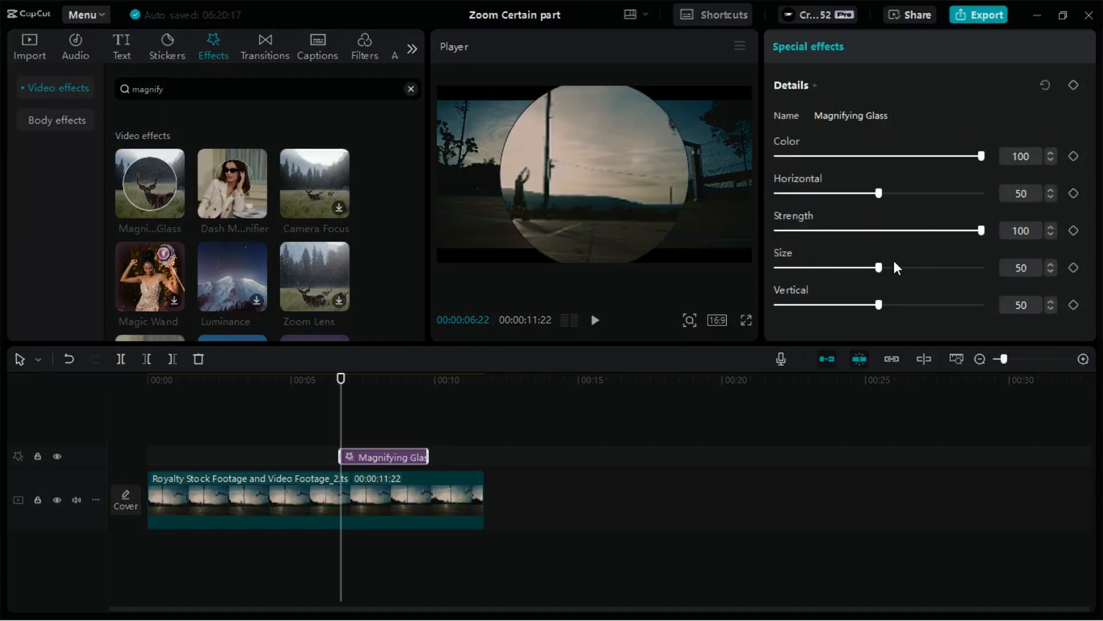
mouse_move(903, 269)
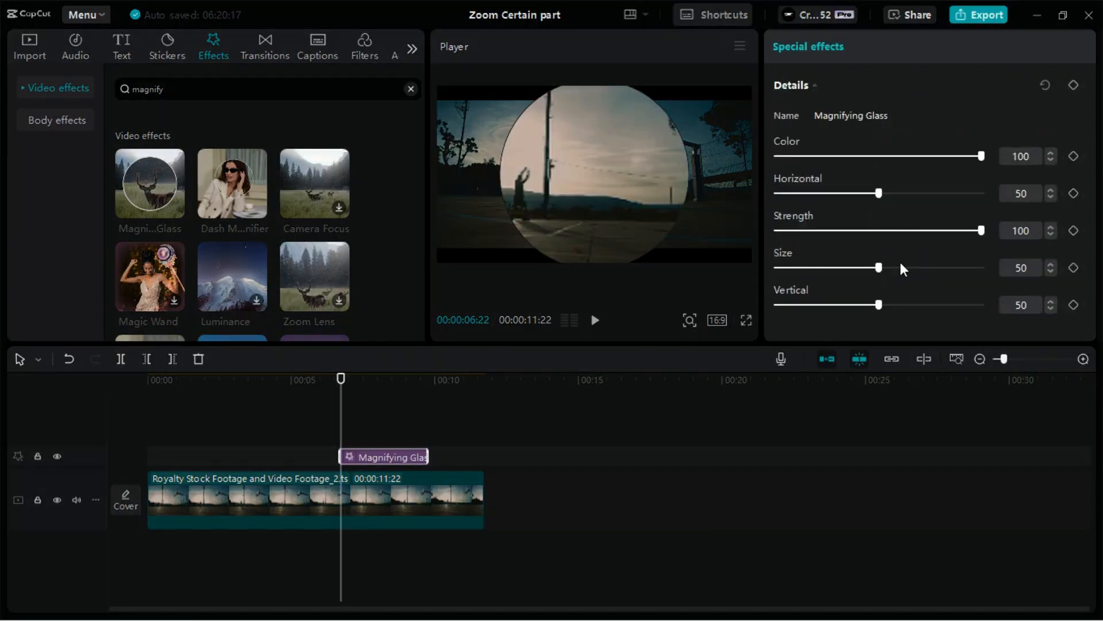
Set the lens to Size 20, Strength 42, Horizontal 60, Vertical 58 over the hoop
drag(879, 268, 876, 268)
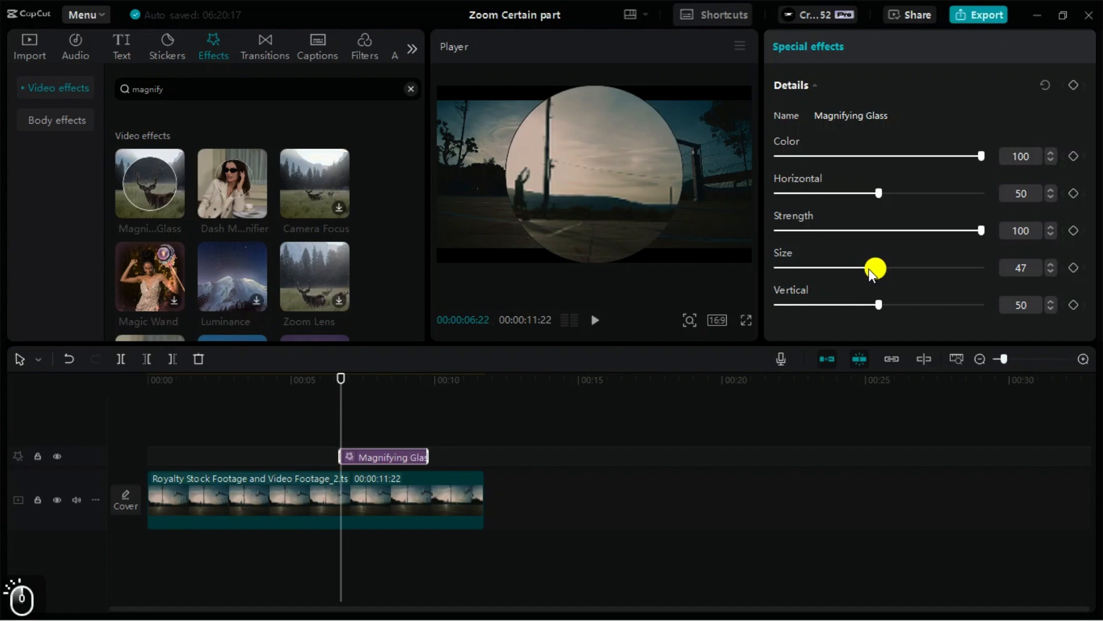
drag(876, 267, 828, 268)
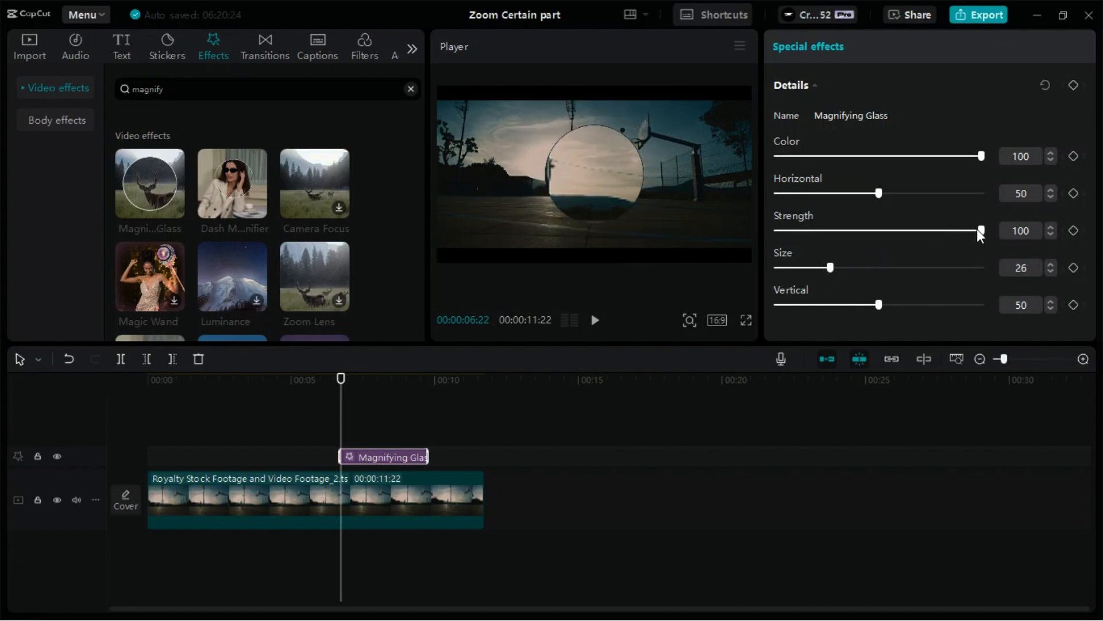
drag(981, 231, 870, 231)
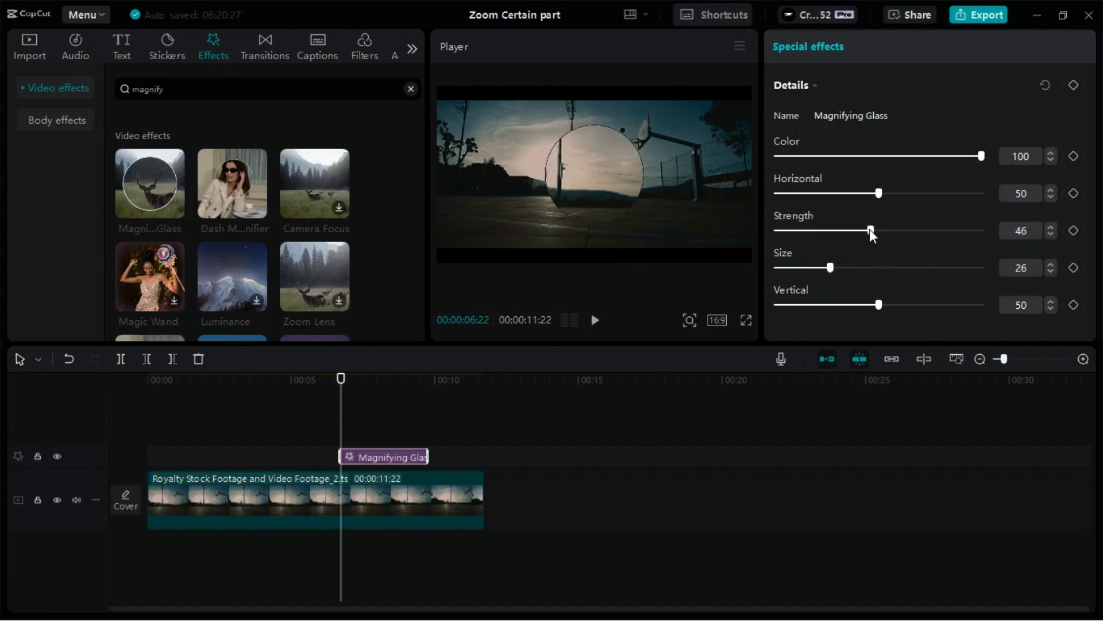
drag(877, 193, 899, 193)
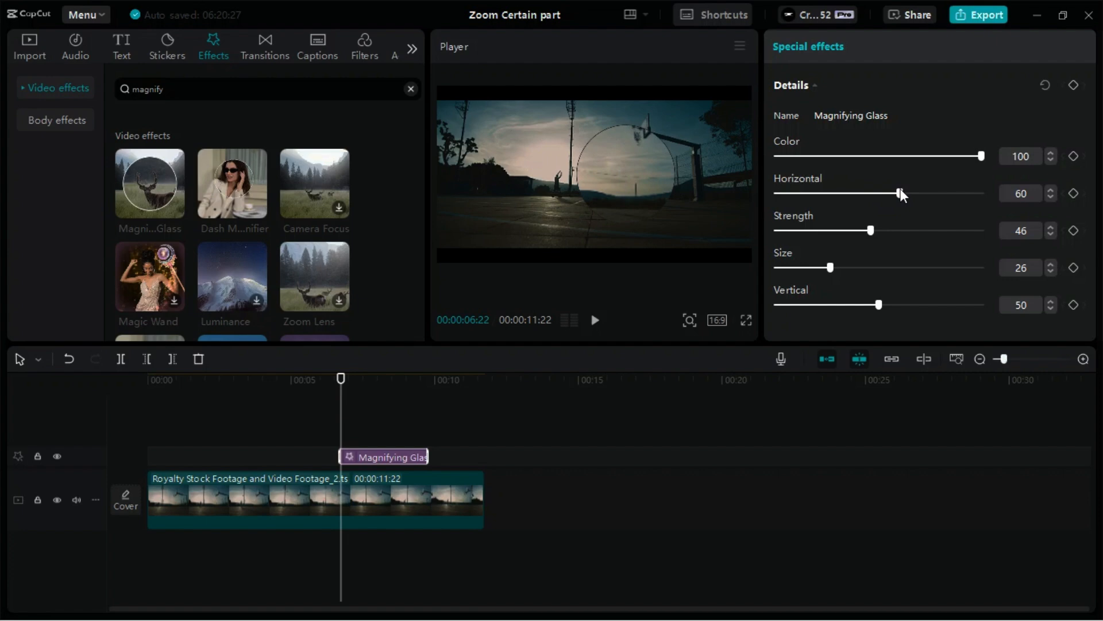
drag(878, 303, 907, 304)
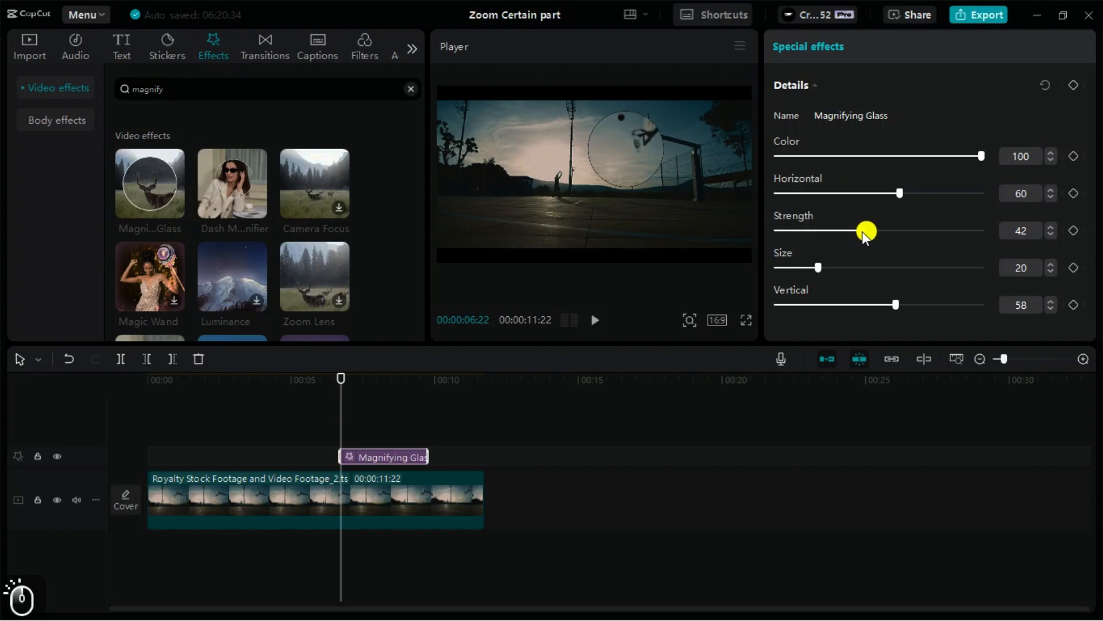
drag(867, 230, 849, 230)
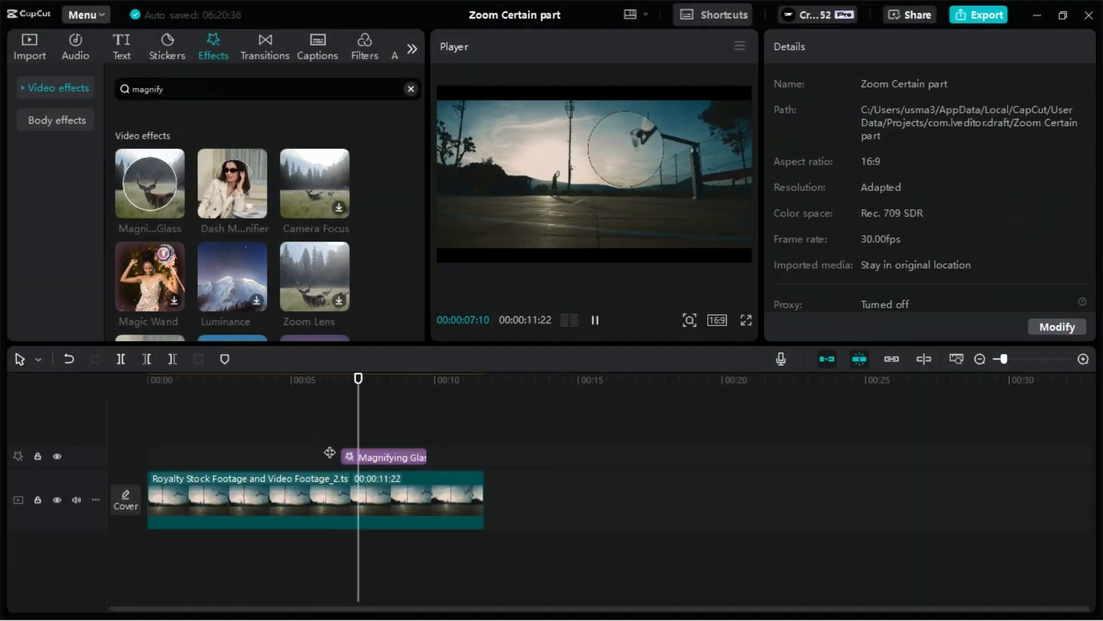
Select the Magnifying Glass effect clip on the timeline for trimming
click(391, 457)
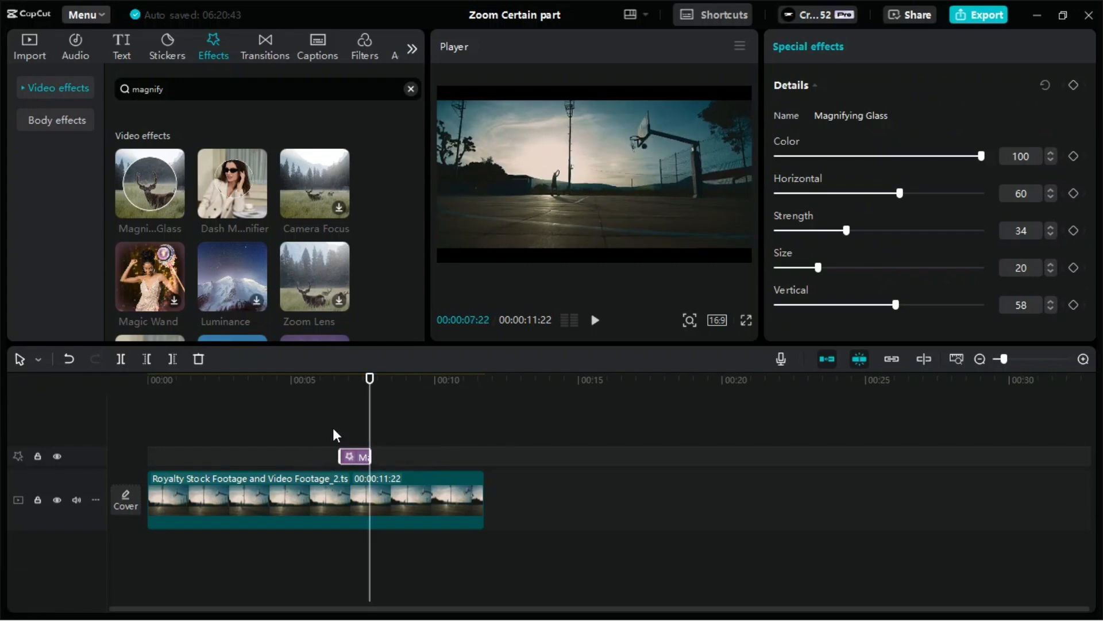
mouse_move(232, 181)
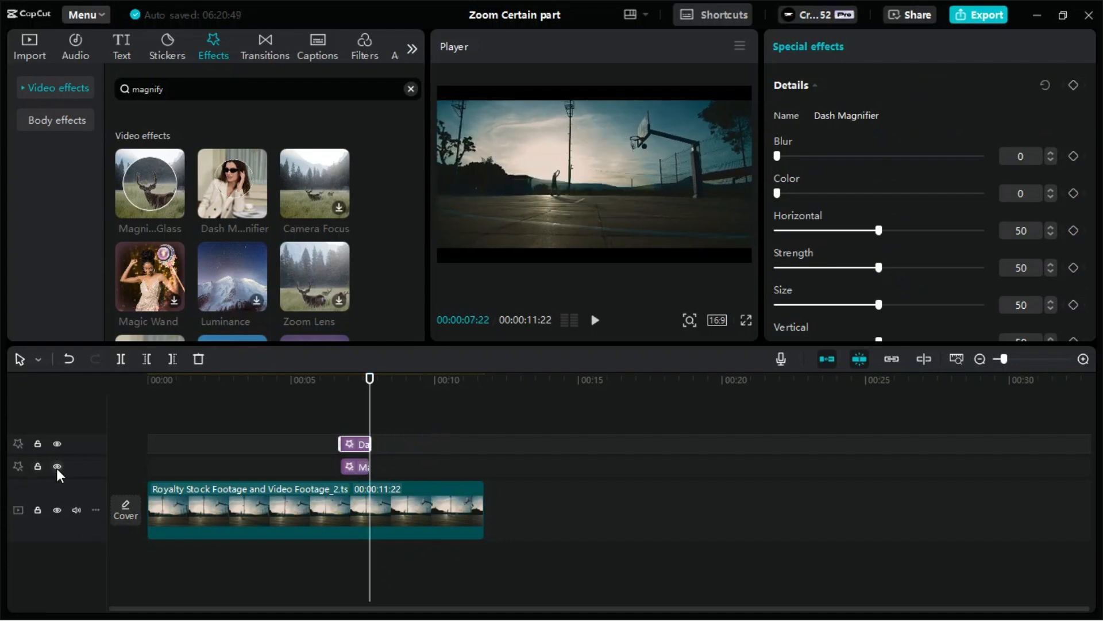
Hide the Magnifying Glass track and test the Dash Magnifier Blur slider back to zero
click(57, 466)
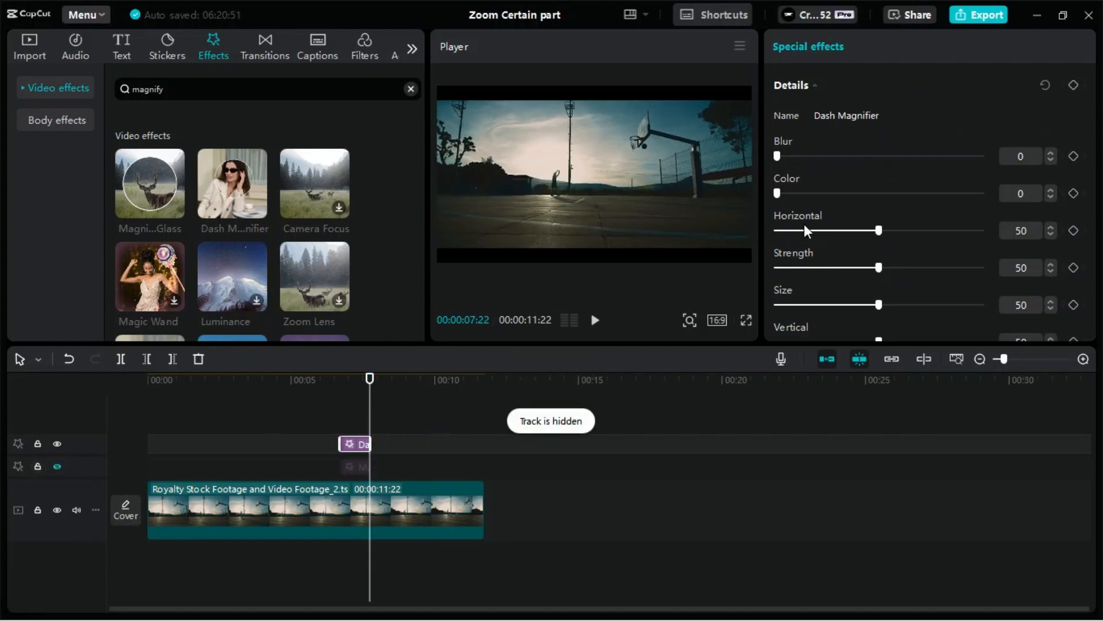
drag(369, 377, 345, 377)
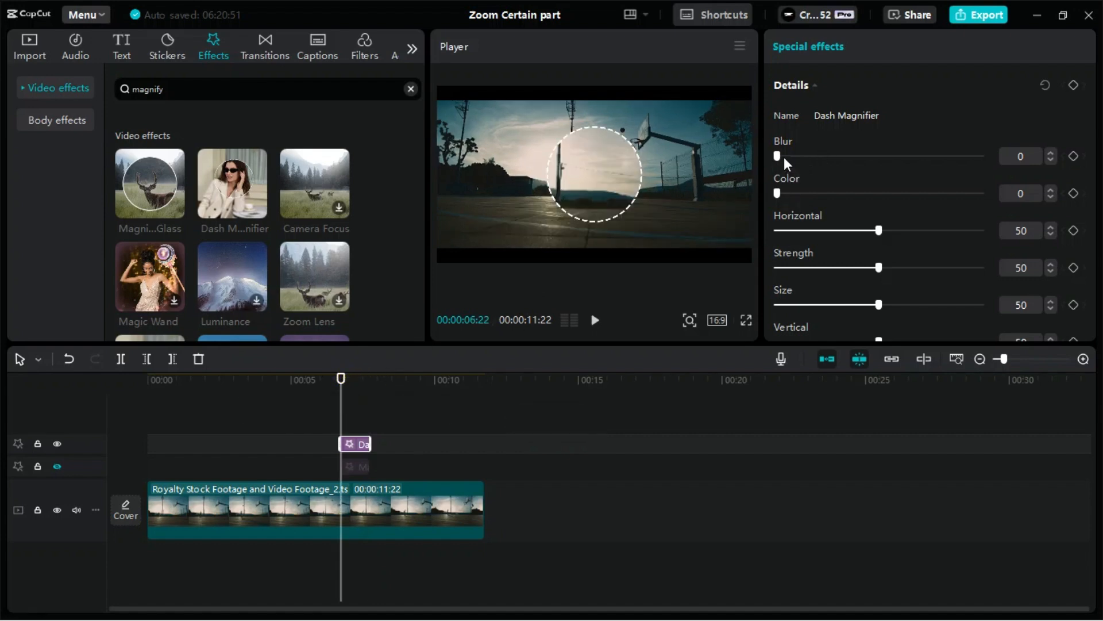
drag(778, 155, 871, 155)
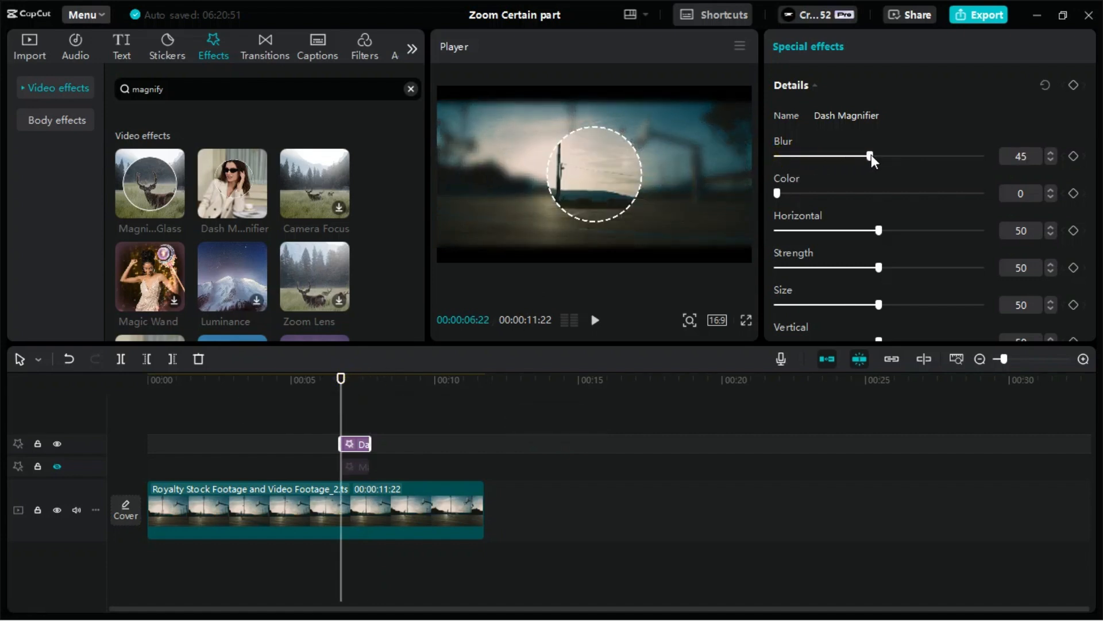
drag(870, 155, 825, 155)
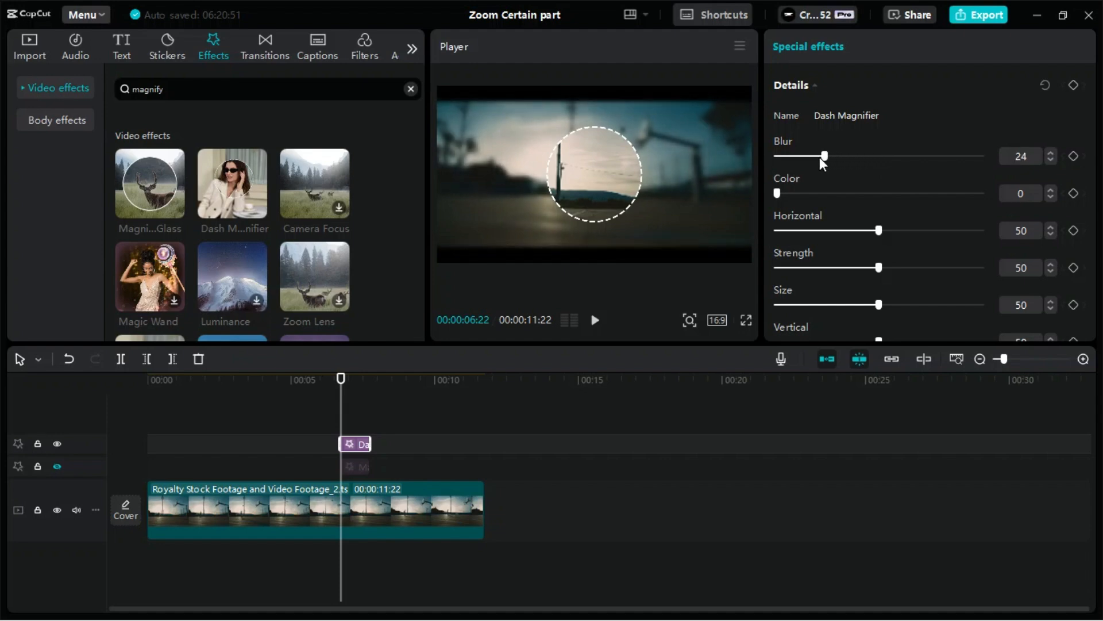
drag(825, 155, 778, 155)
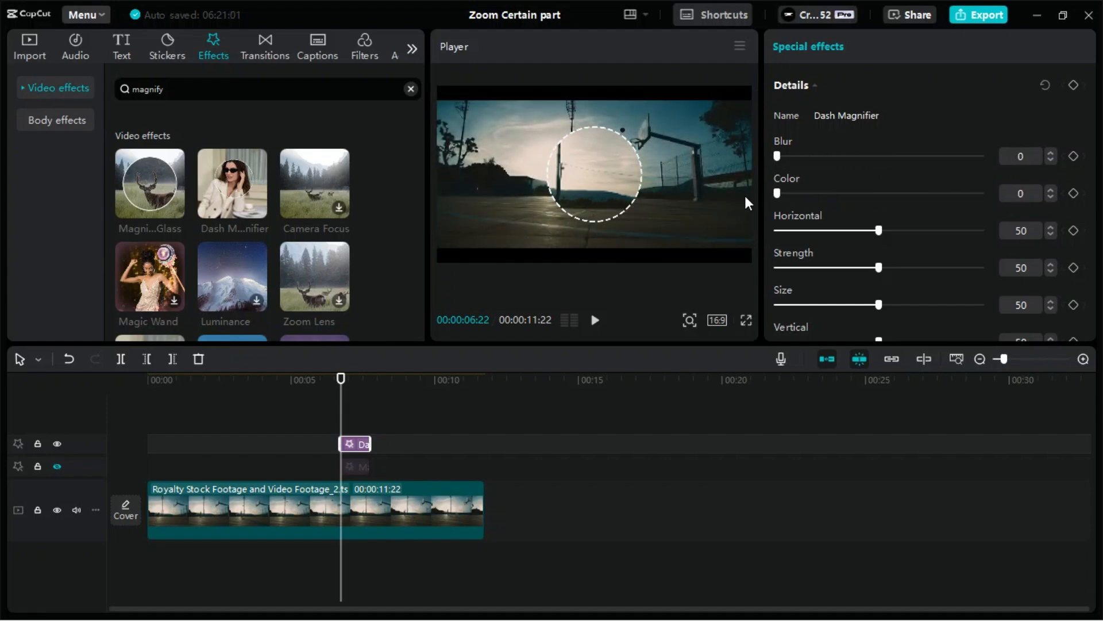
Set Dash Magnifier to Horizontal 60, Vertical 59, Size 45 and Blur 21 on the hoop
drag(878, 229, 860, 230)
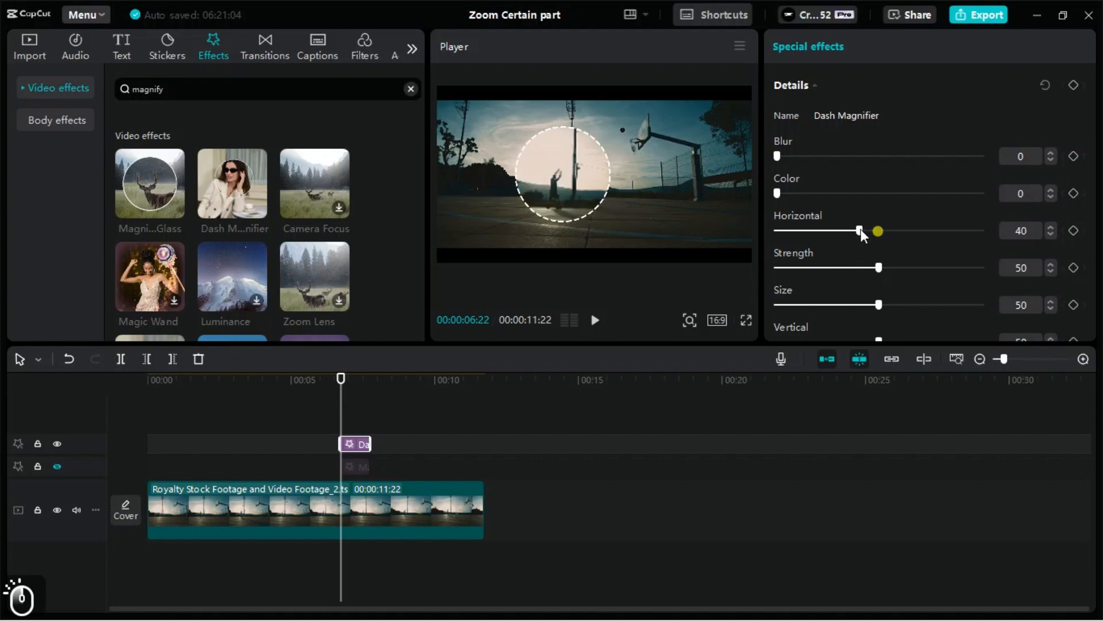
drag(858, 230, 899, 221)
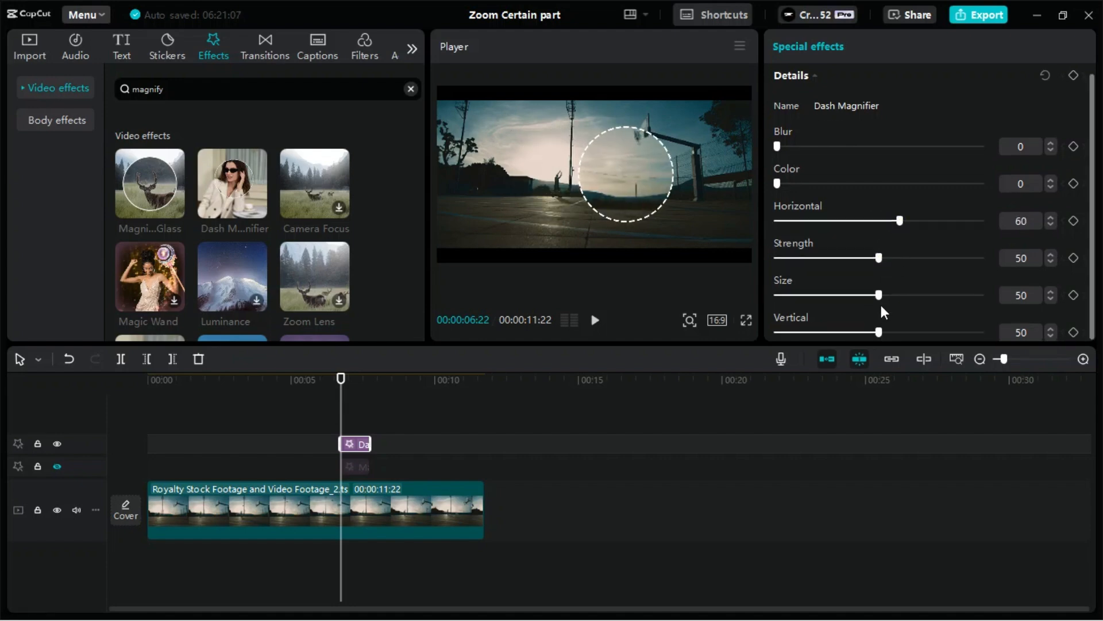
drag(878, 331, 898, 331)
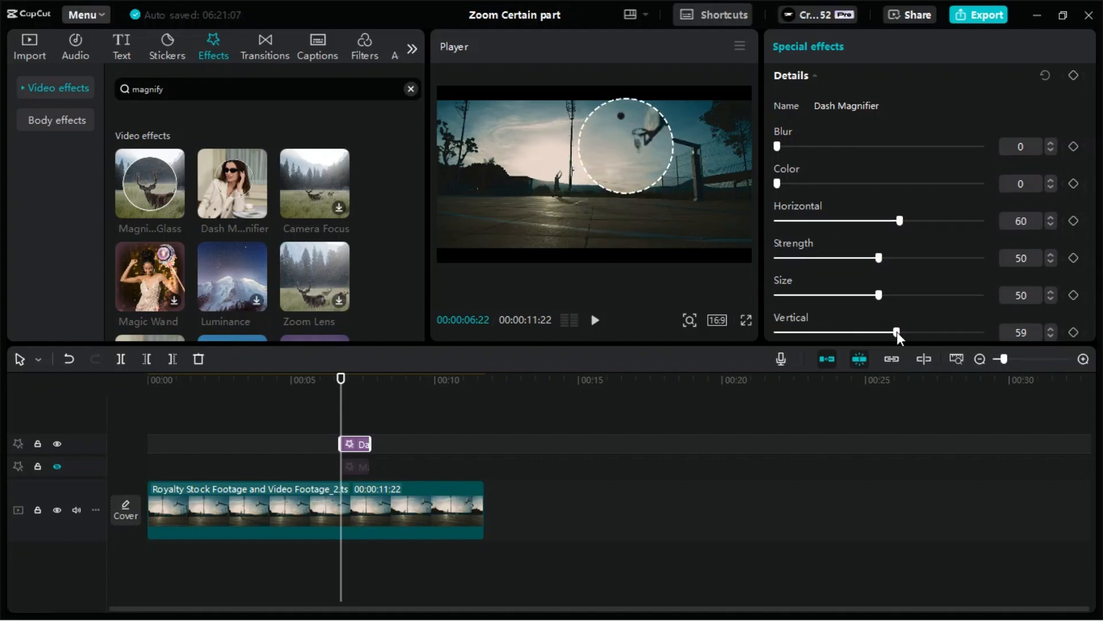
drag(878, 295, 869, 295)
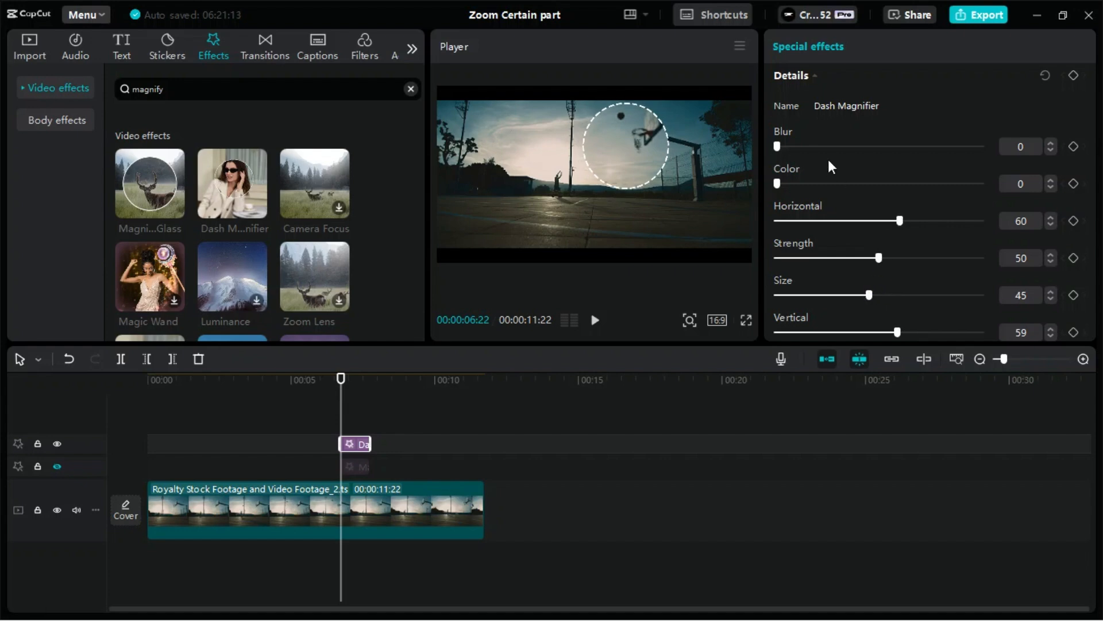
drag(777, 146, 816, 146)
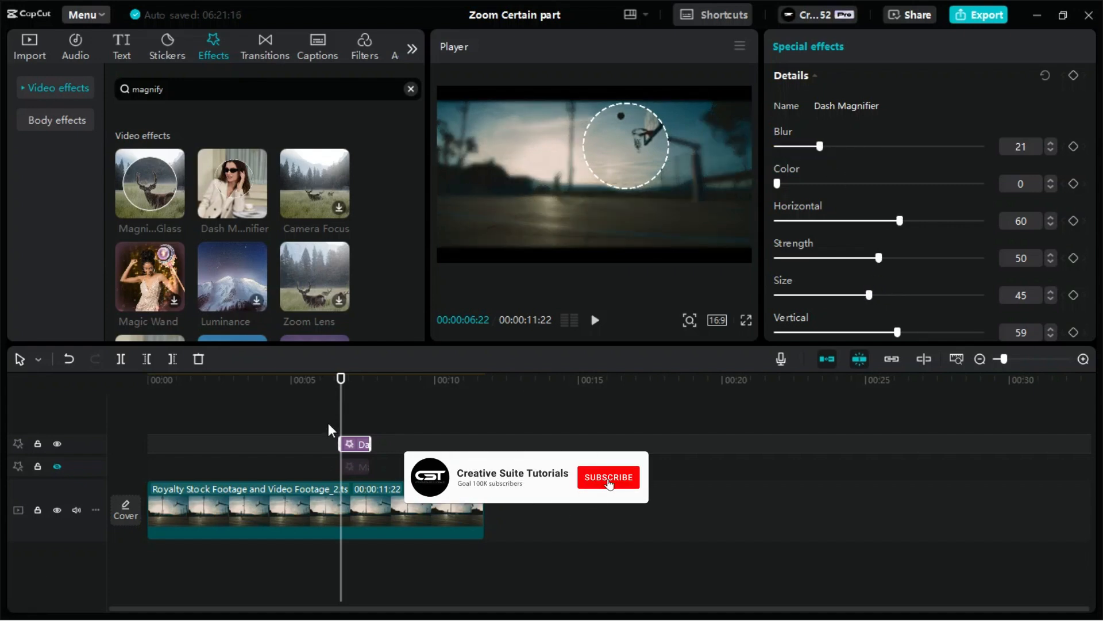